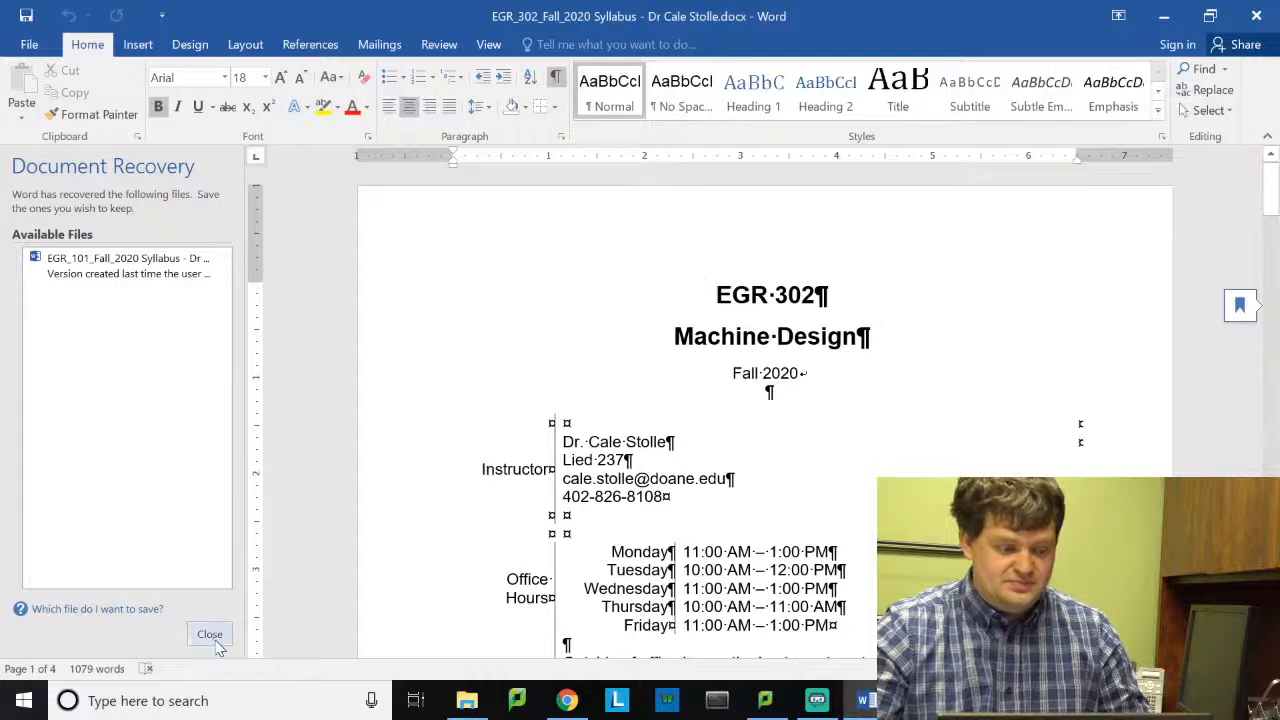
Close the Document Recovery pane and scroll down to the instructor and office hours table
left_click(209, 634)
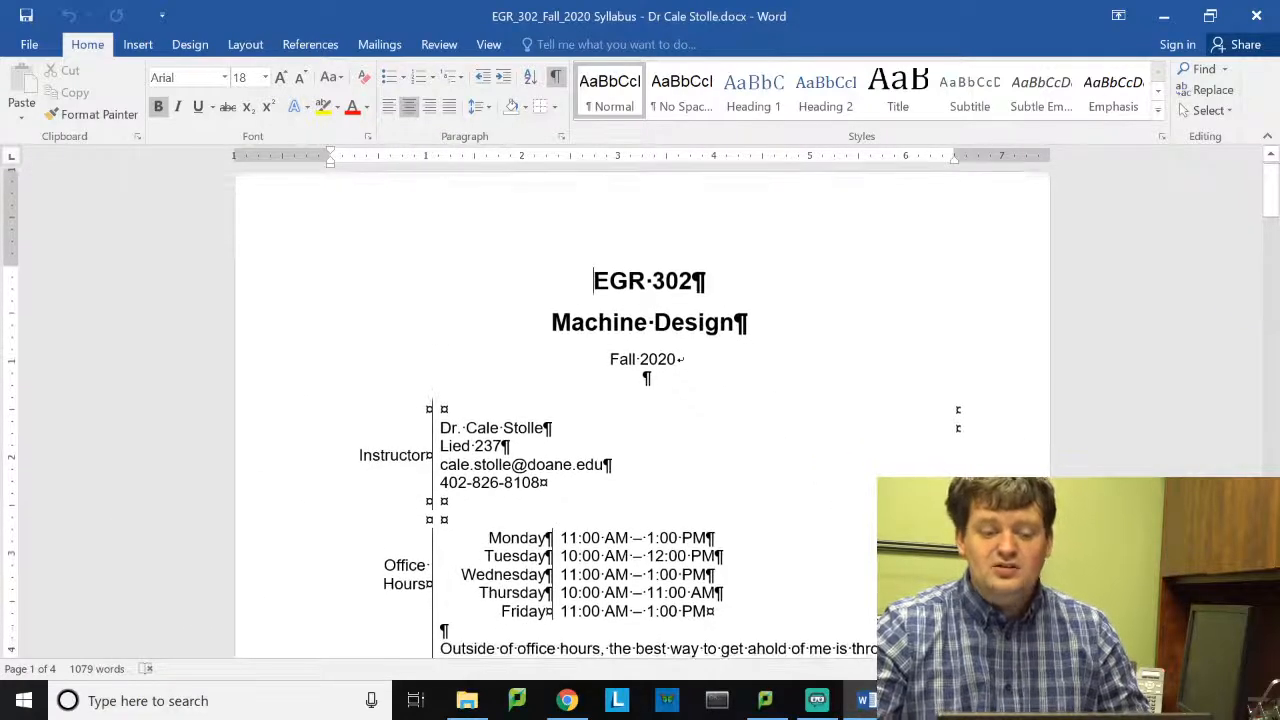
scroll("down", 3)
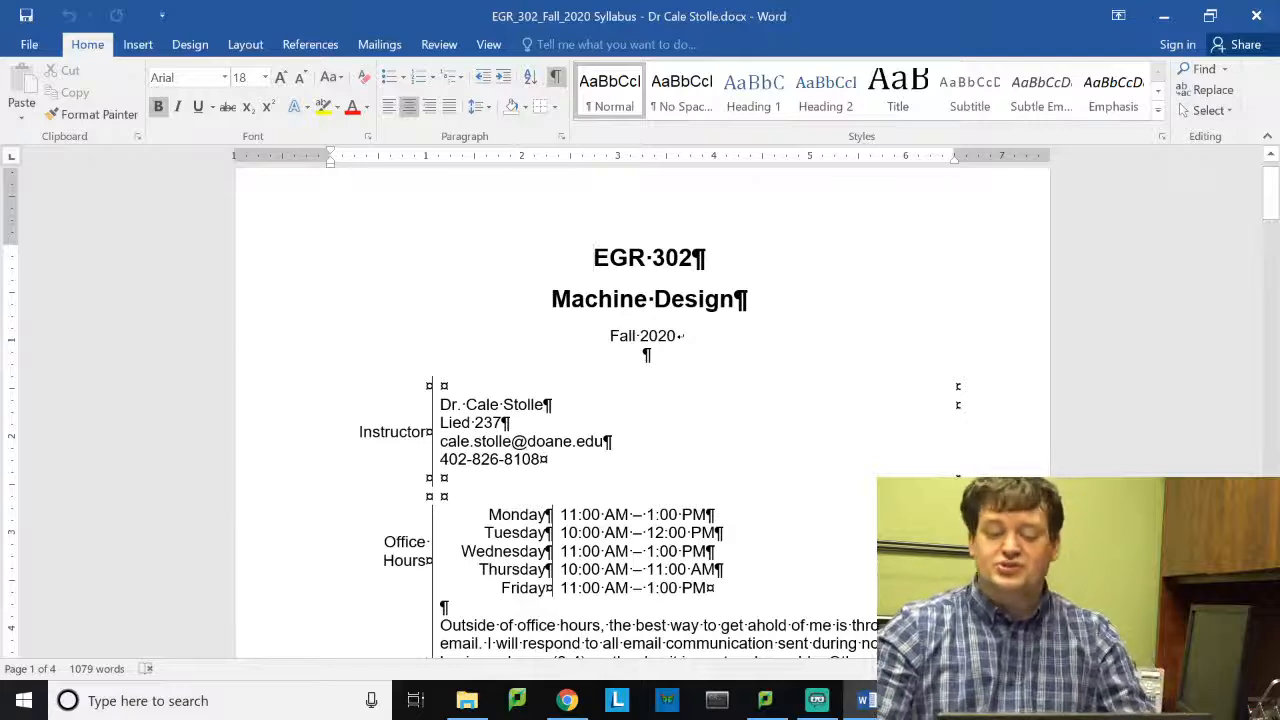
scroll("down", 3)
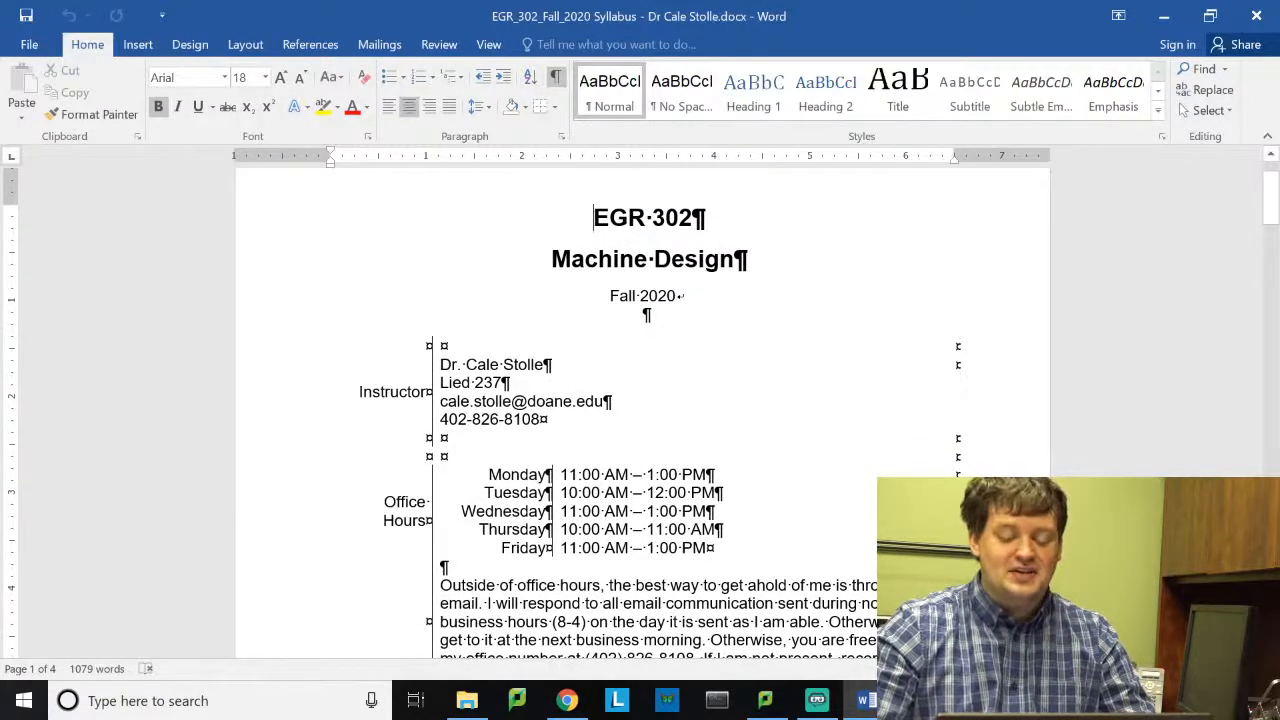
scroll("down", 3)
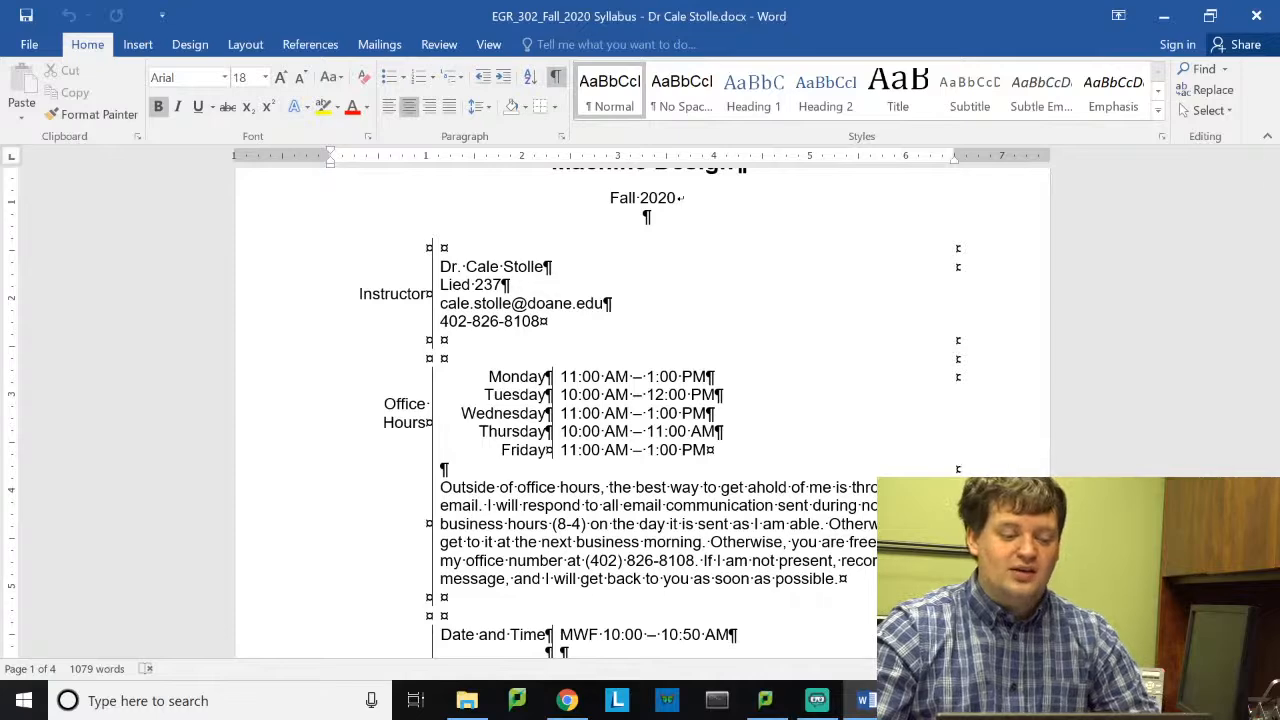
Scroll to the Course Details table with schedule, location, prerequisites, credits and required textbook
scroll("down", 3)
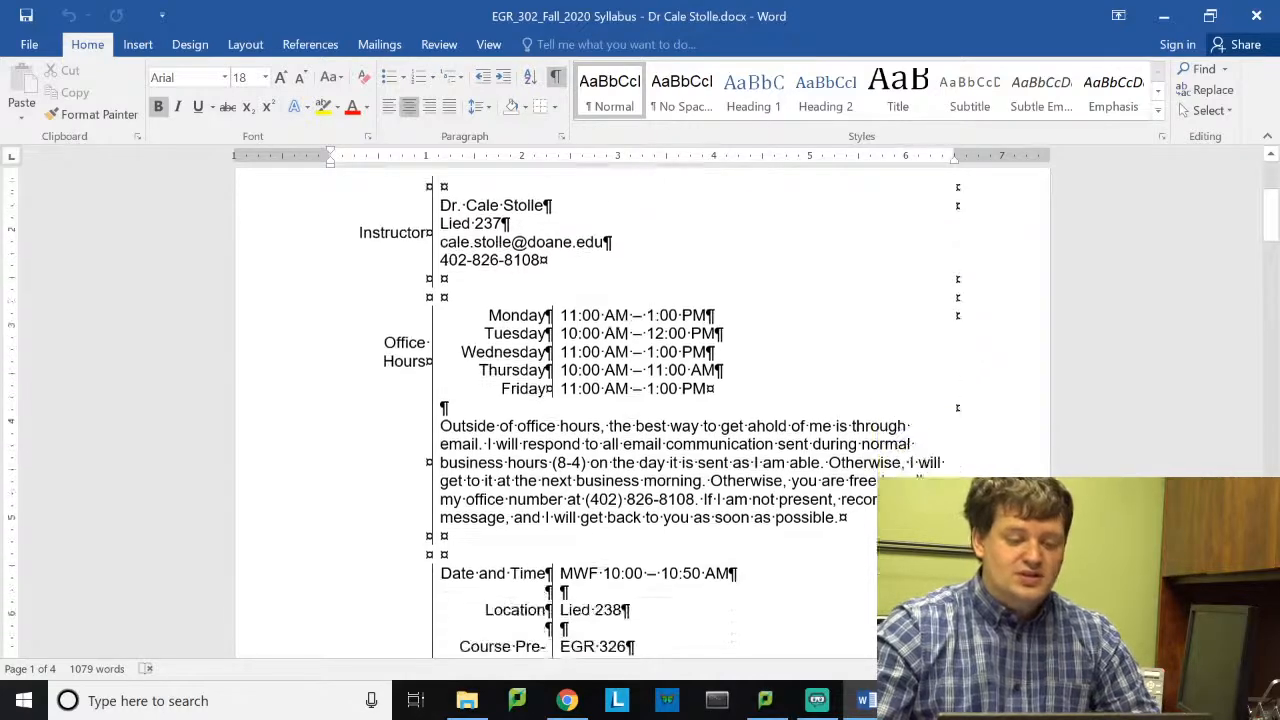
scroll("down", 3)
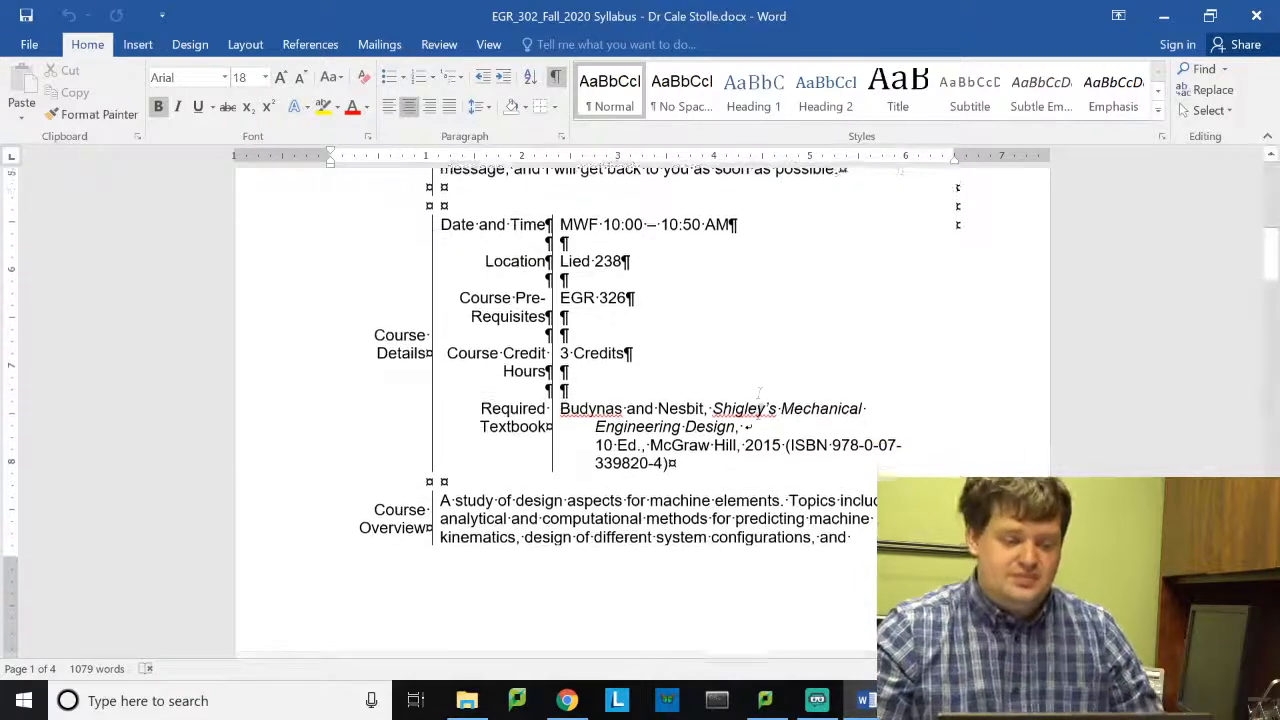
Scroll through the Course Overview onto page two, reaching the program learning outcomes
scroll("down", 3)
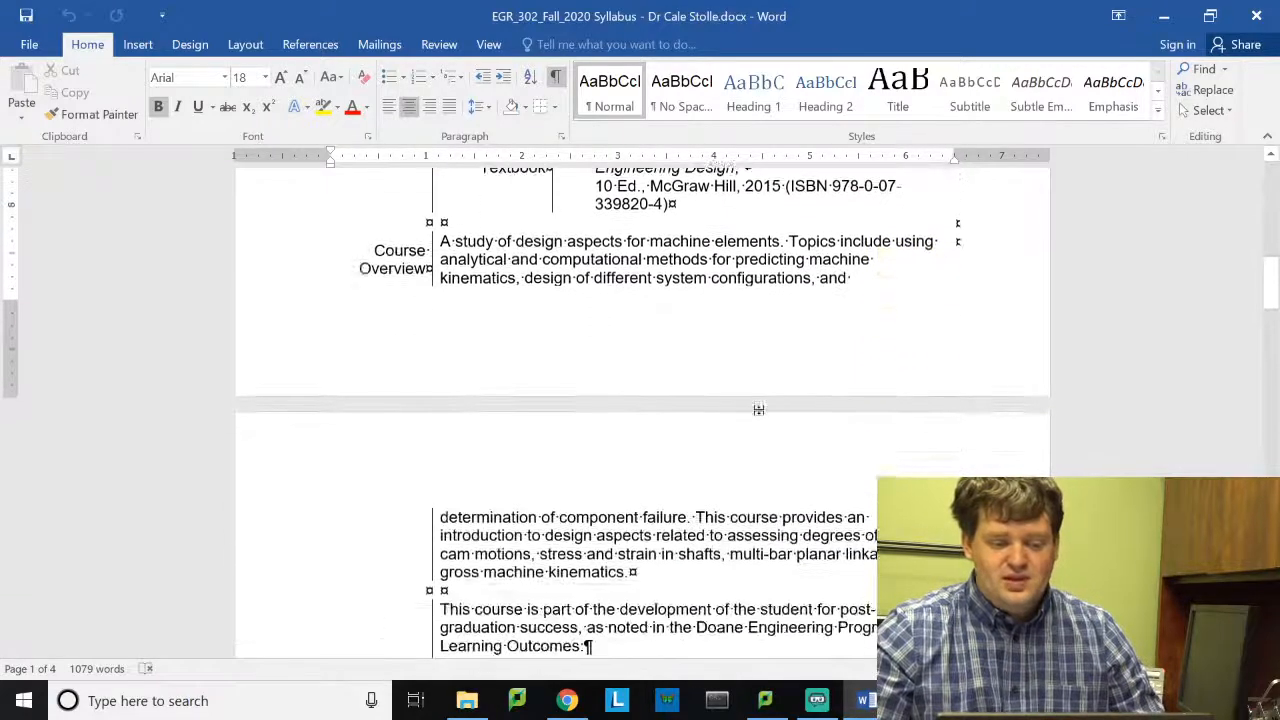
scroll("down", 3)
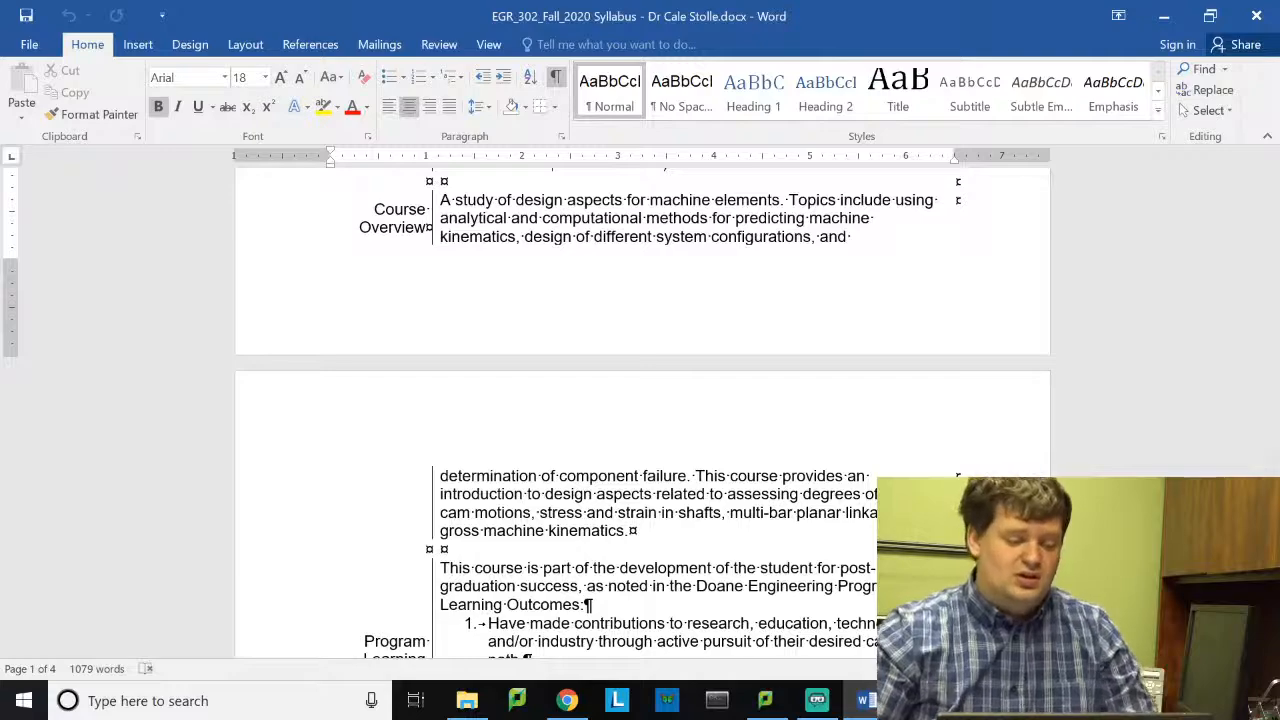
Scroll page two to Student Learning Outcomes, Course Objectives, Instructional Details and Coursework
scroll("down", 3)
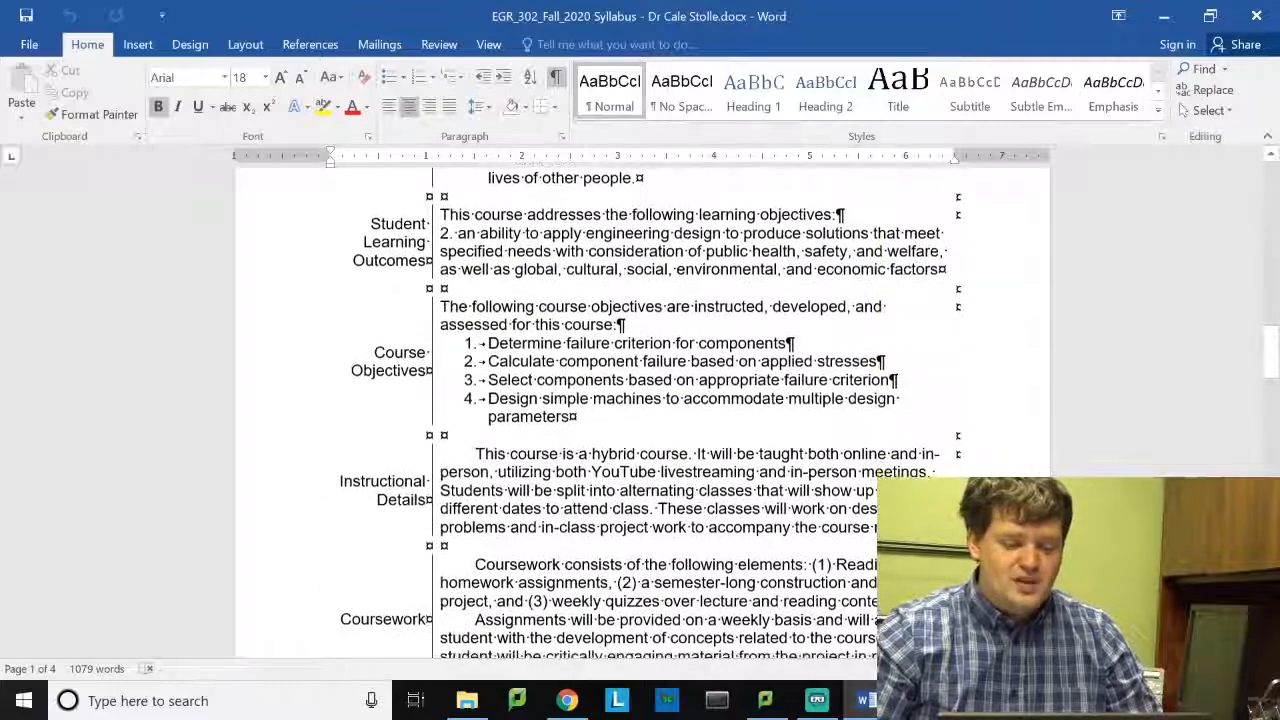
scroll("down", 3)
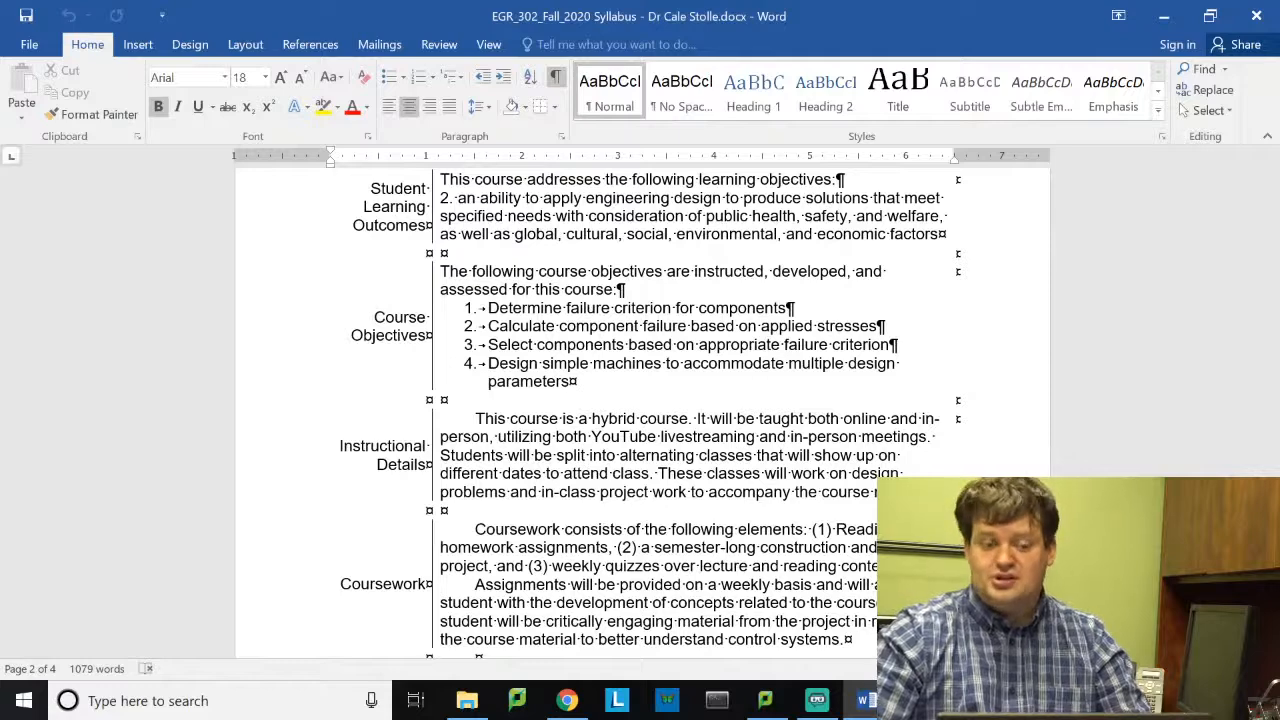
Scroll to the Coursework row at the end of page two, before the grading breakdown
scroll("down", 3)
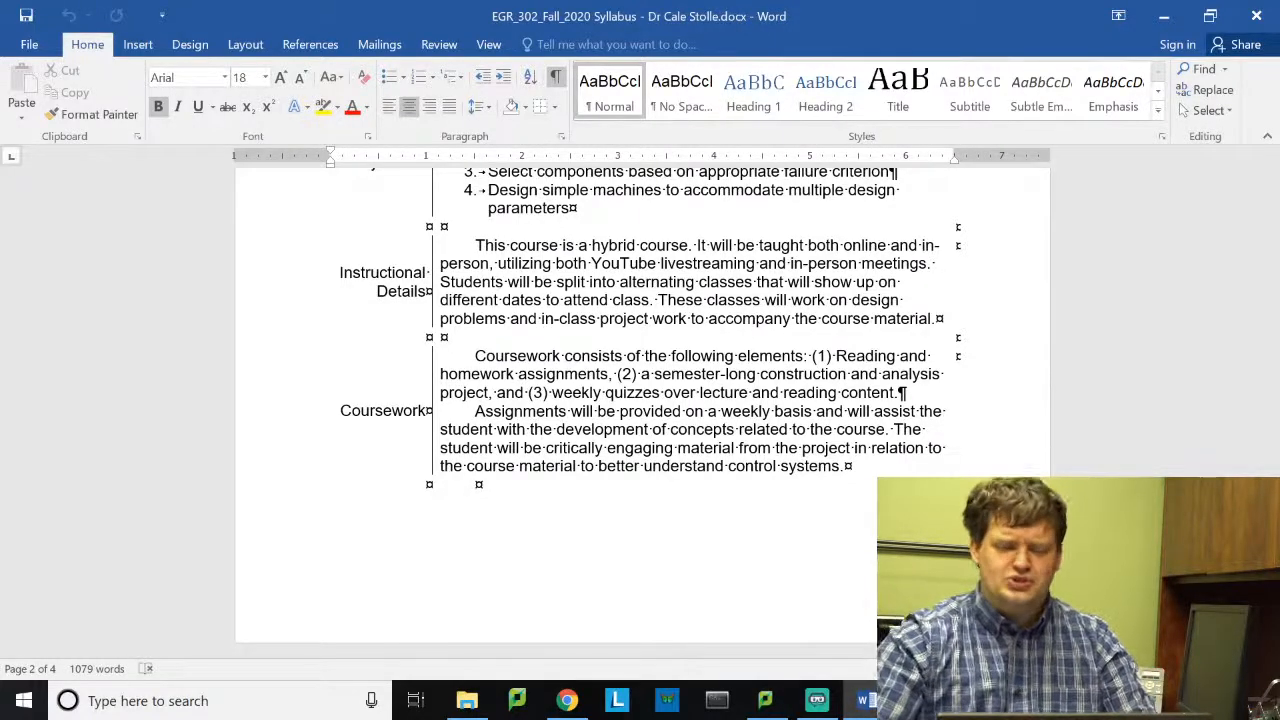
scroll("down", 3)
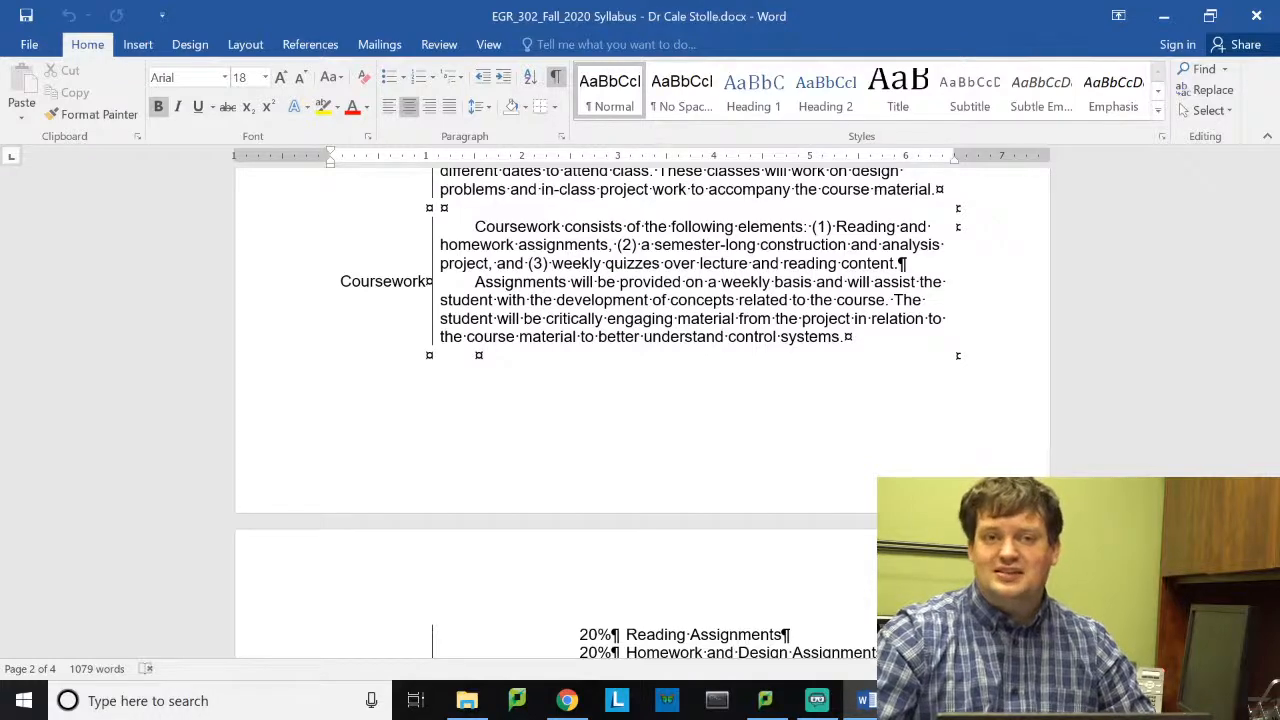
scroll("down", 3)
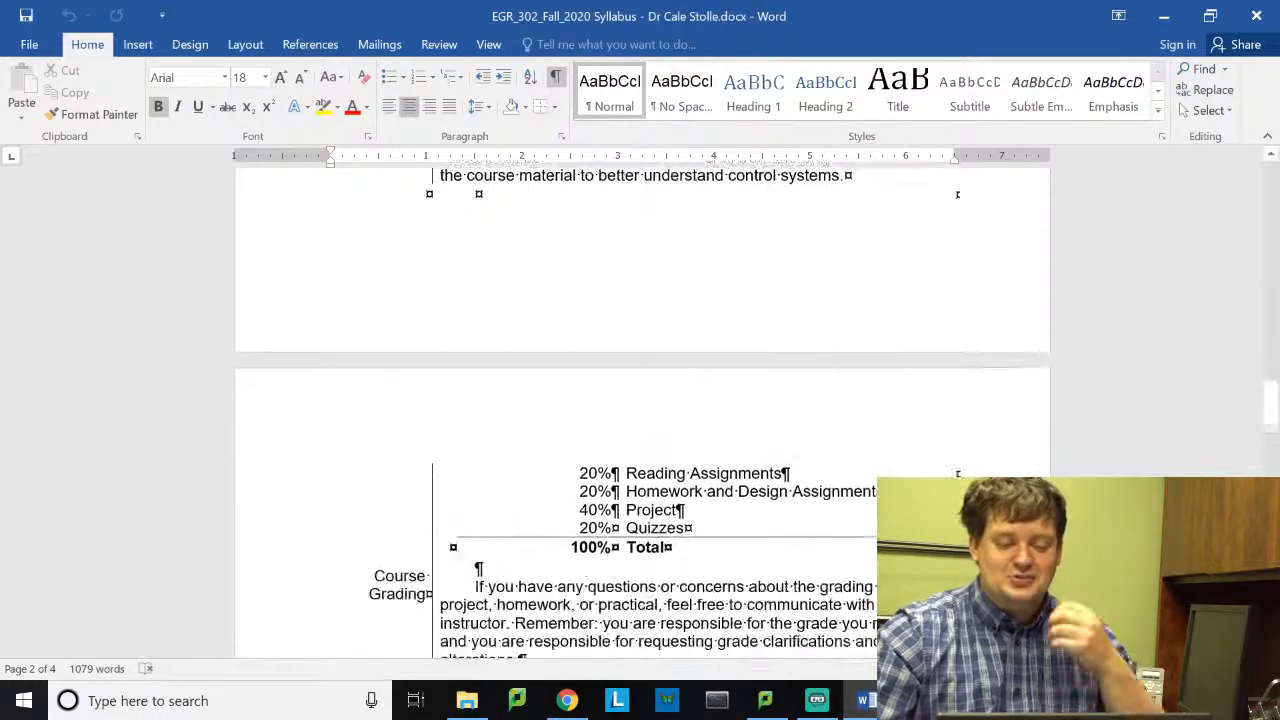
scroll("down", 3)
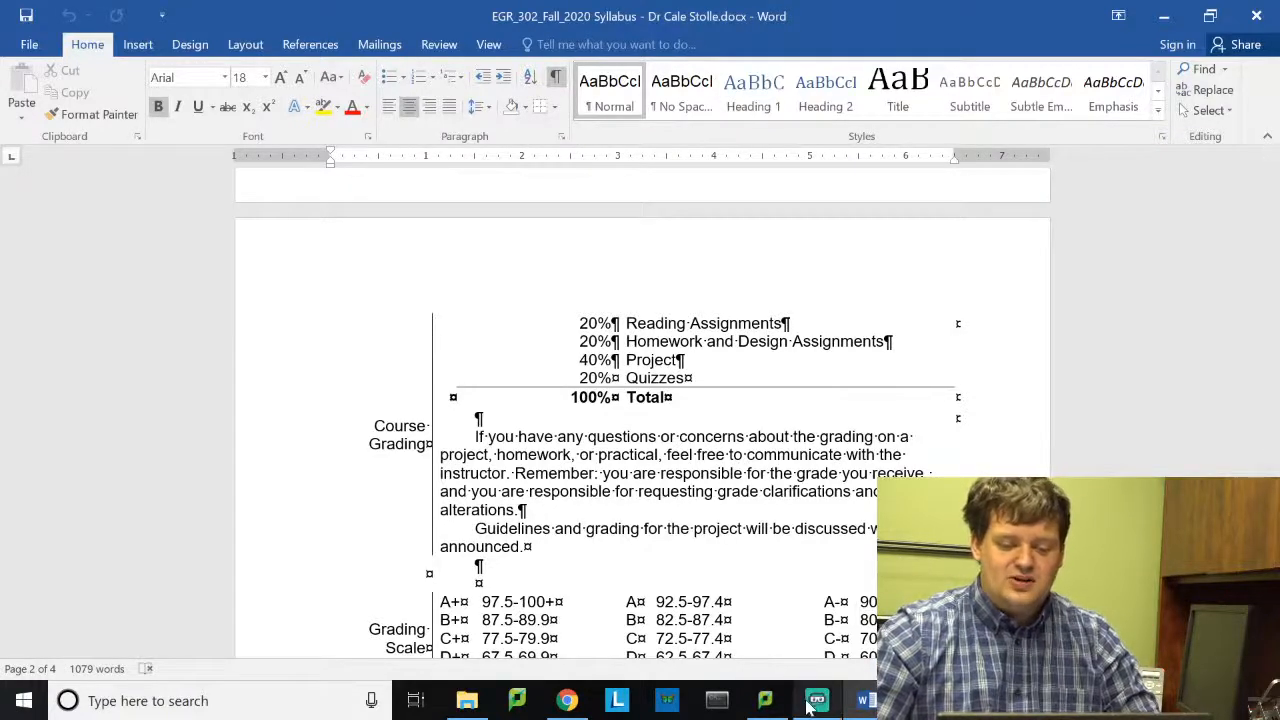
left_click(817, 700)
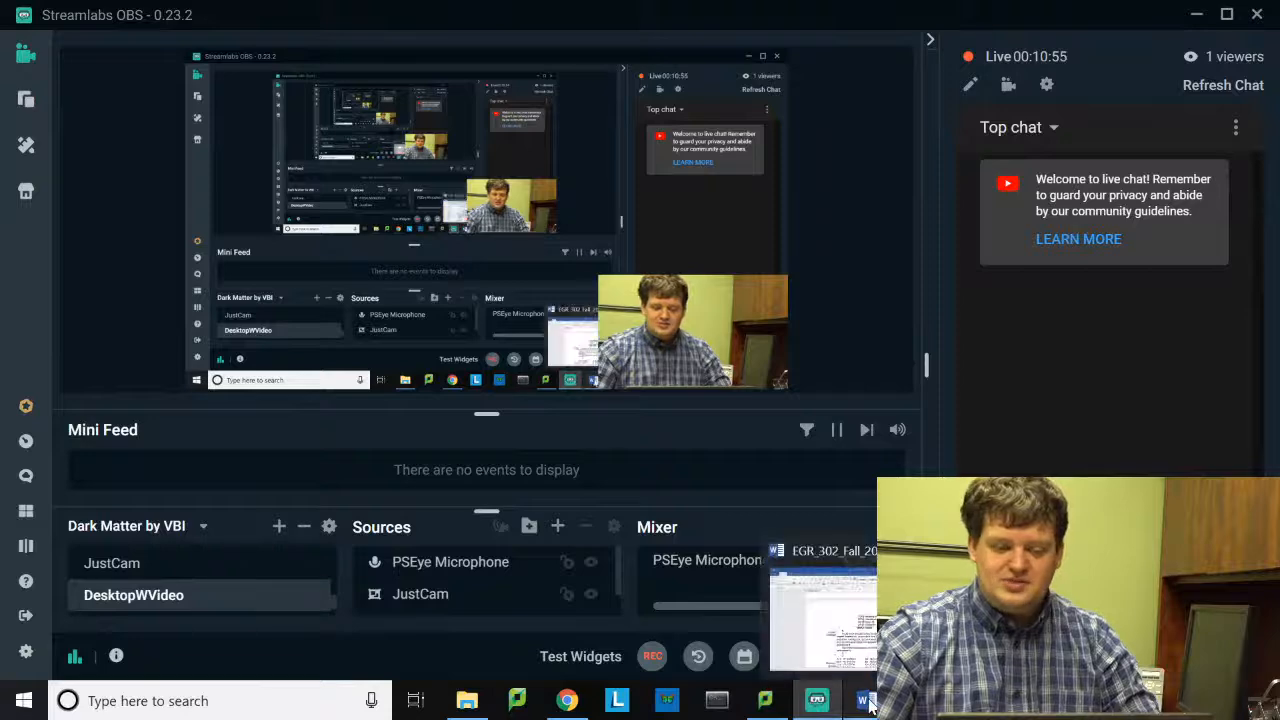
left_click(864, 700)
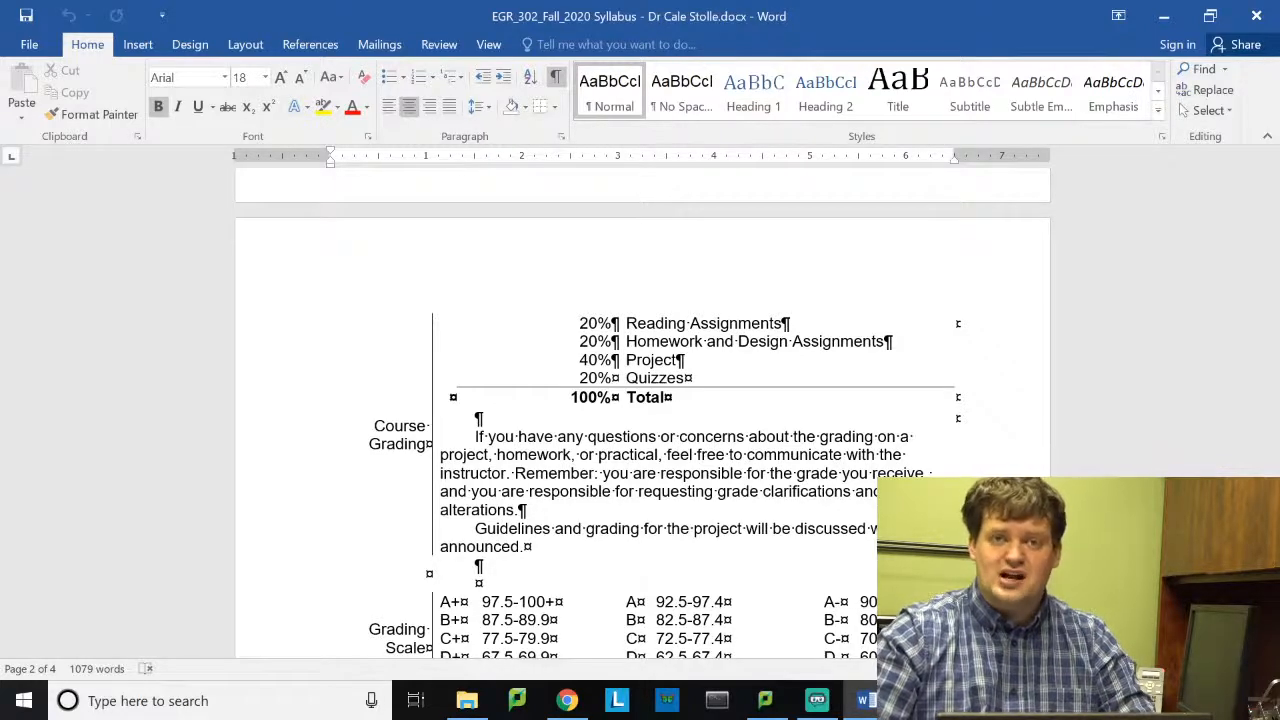
Scroll past Grading Scale and Late Policy to the Course Calendar, weeks 1–14
scroll("down", 3)
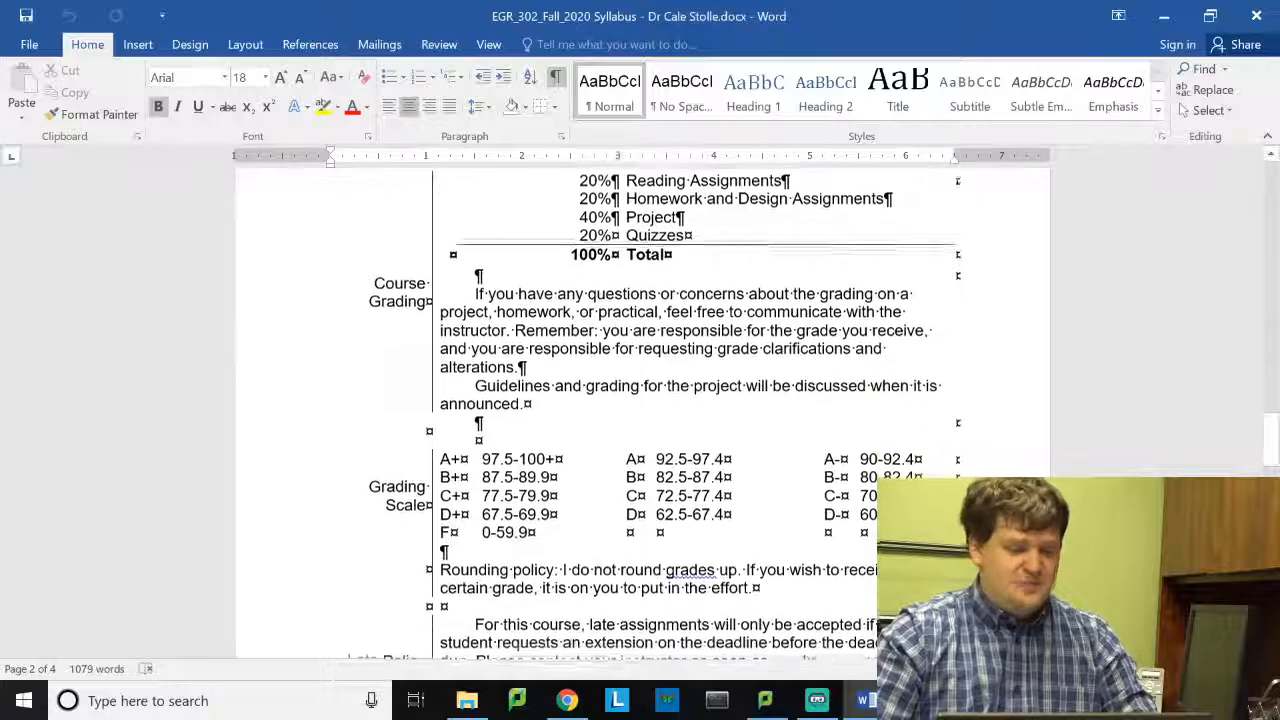
scroll("down", 3)
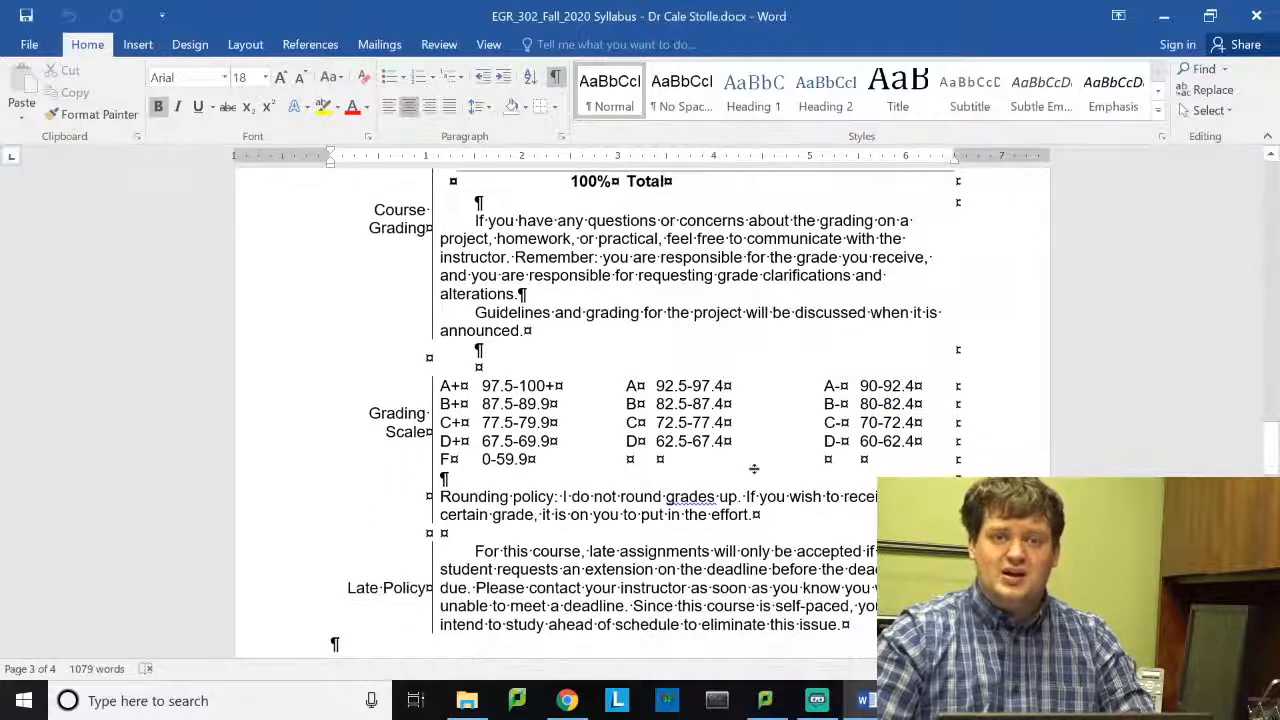
scroll("down", 3)
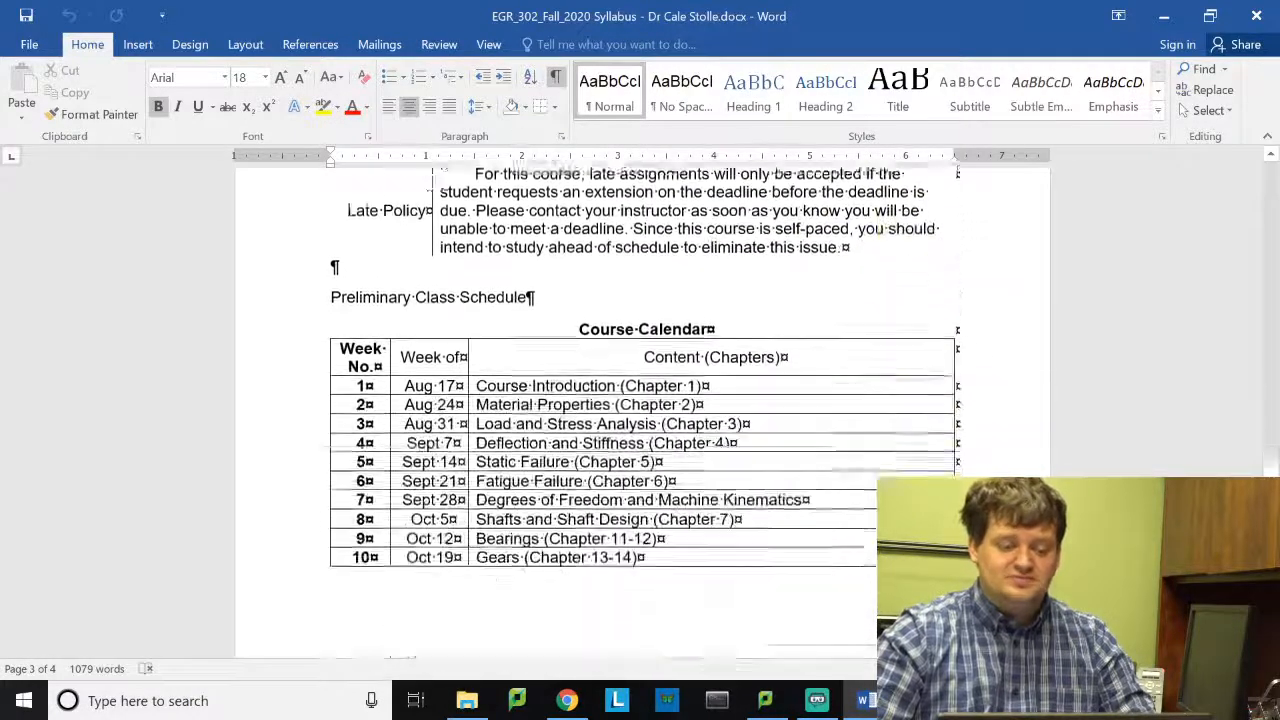
scroll("down", 3)
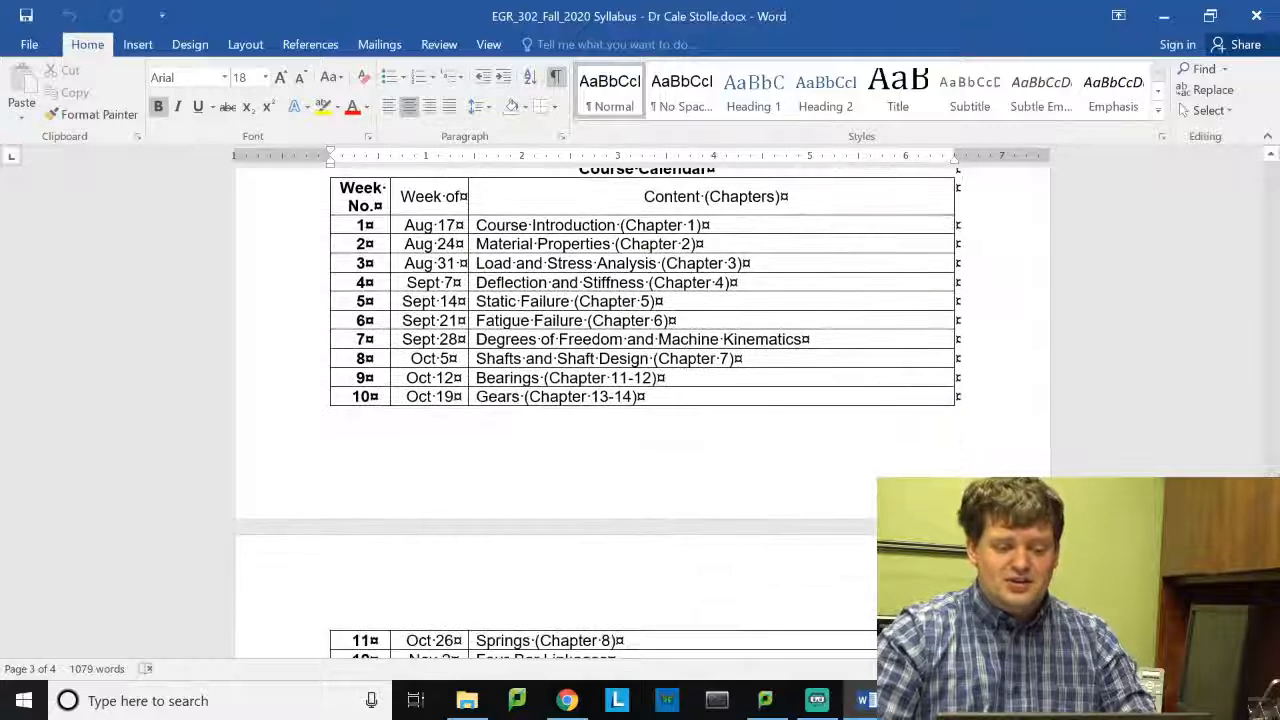
scroll("down", 3)
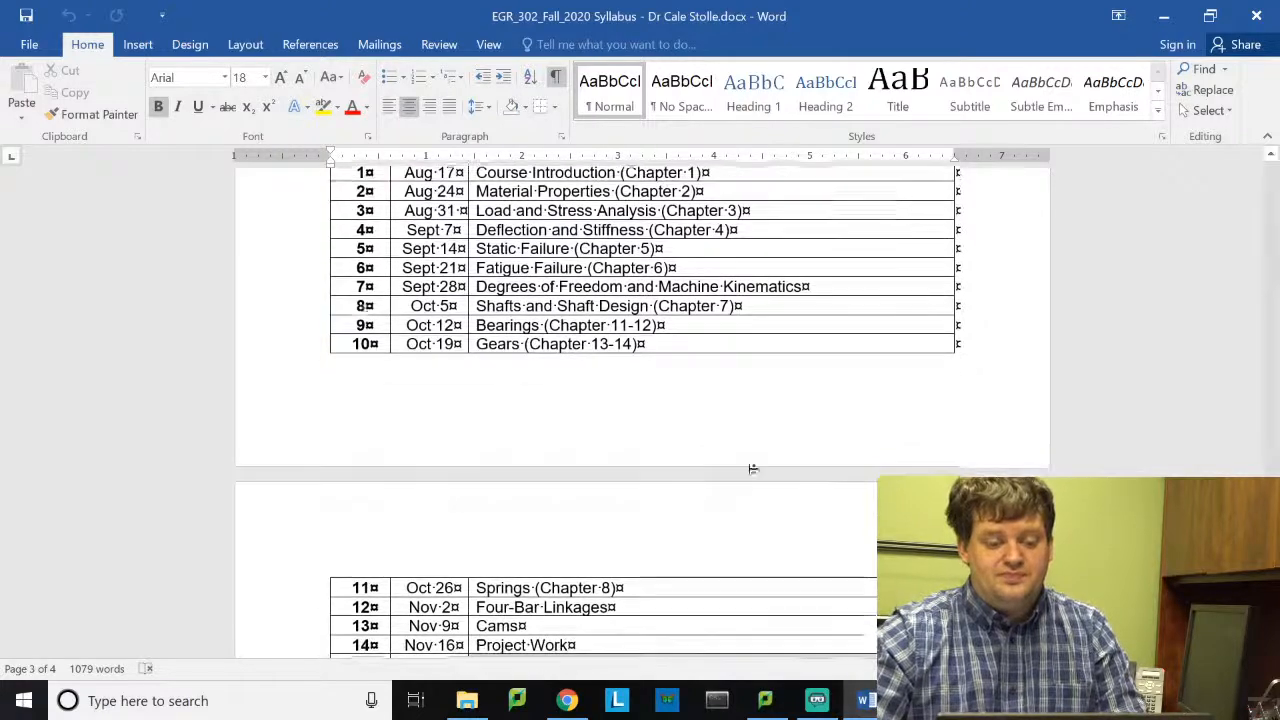
Scroll the Course Calendar to show weeks 11–15, ending with Final Presentations on November 23
scroll("down", 3)
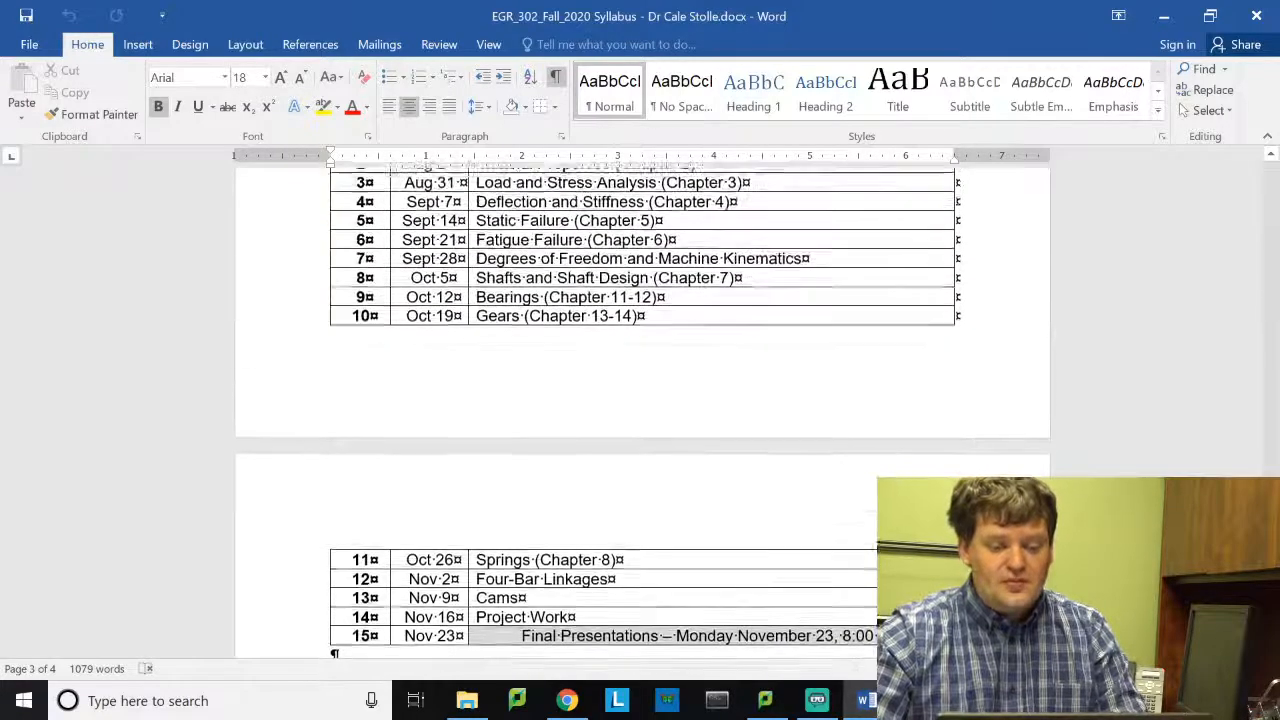
scroll("up", 3)
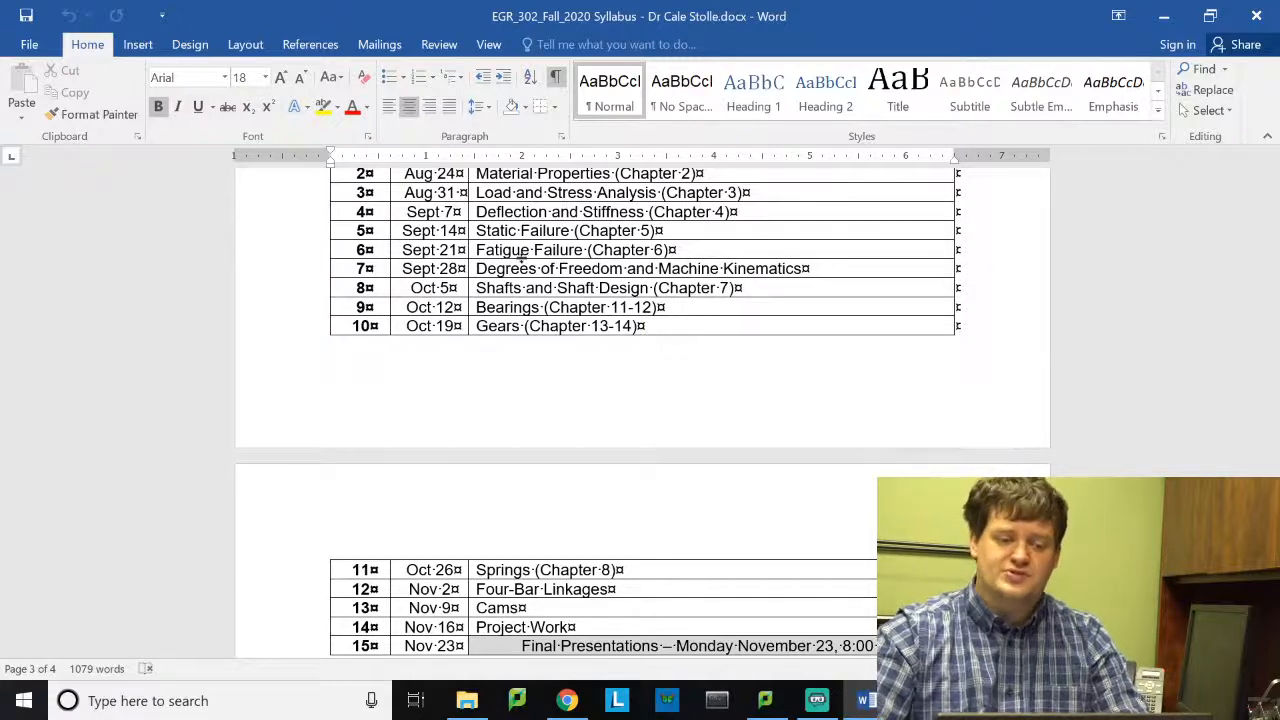
Scroll through page-four policies to Syllabus Changes, then switch to the Streamlabs OBS window
scroll("down", 3)
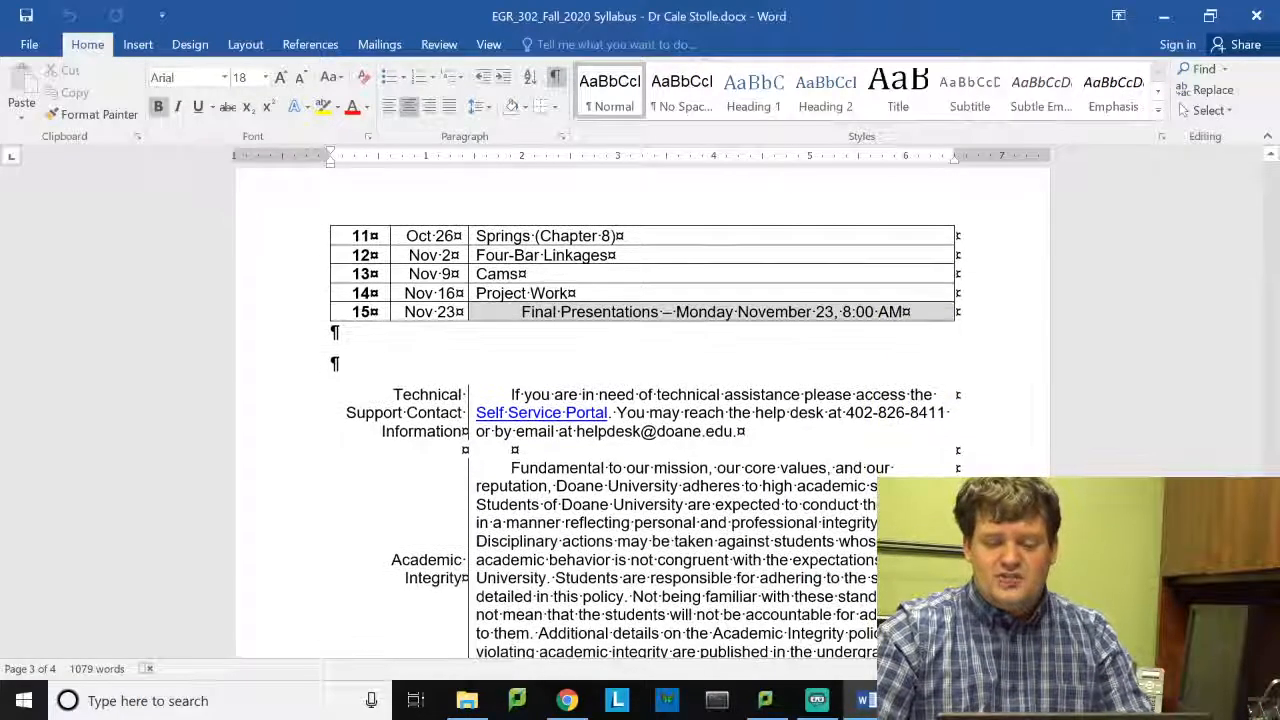
scroll("down", 3)
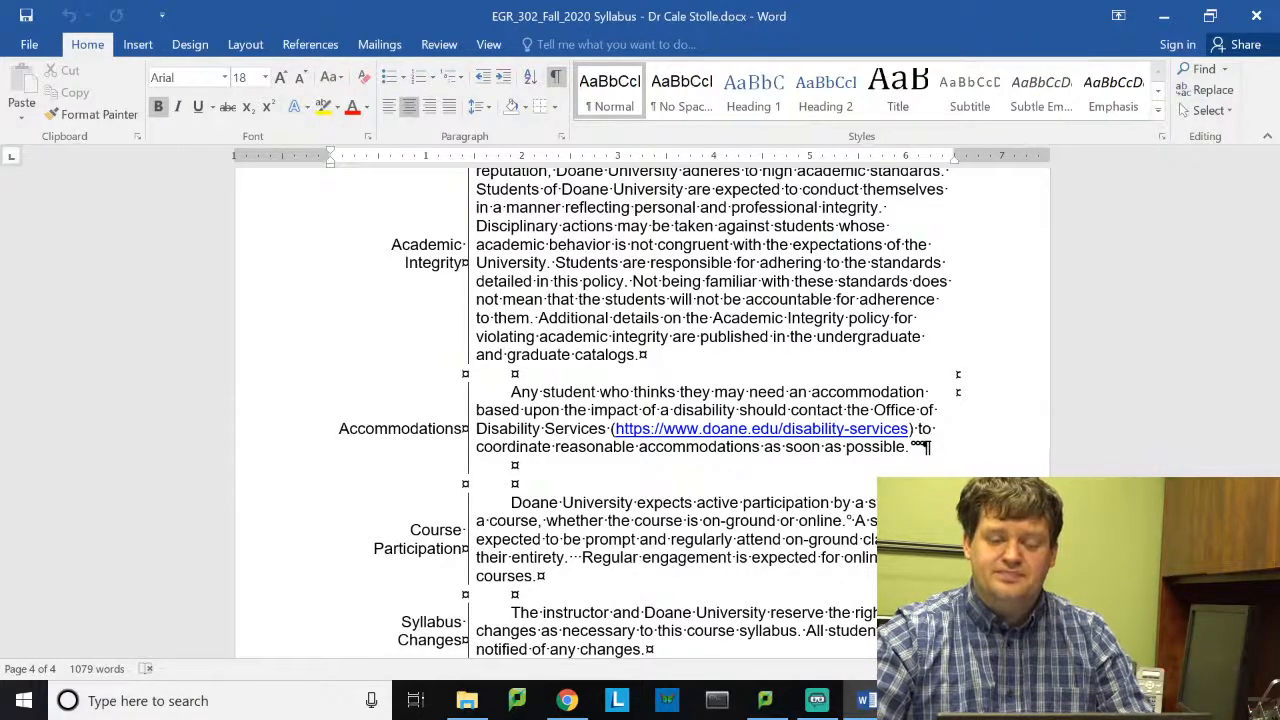
left_click(817, 700)
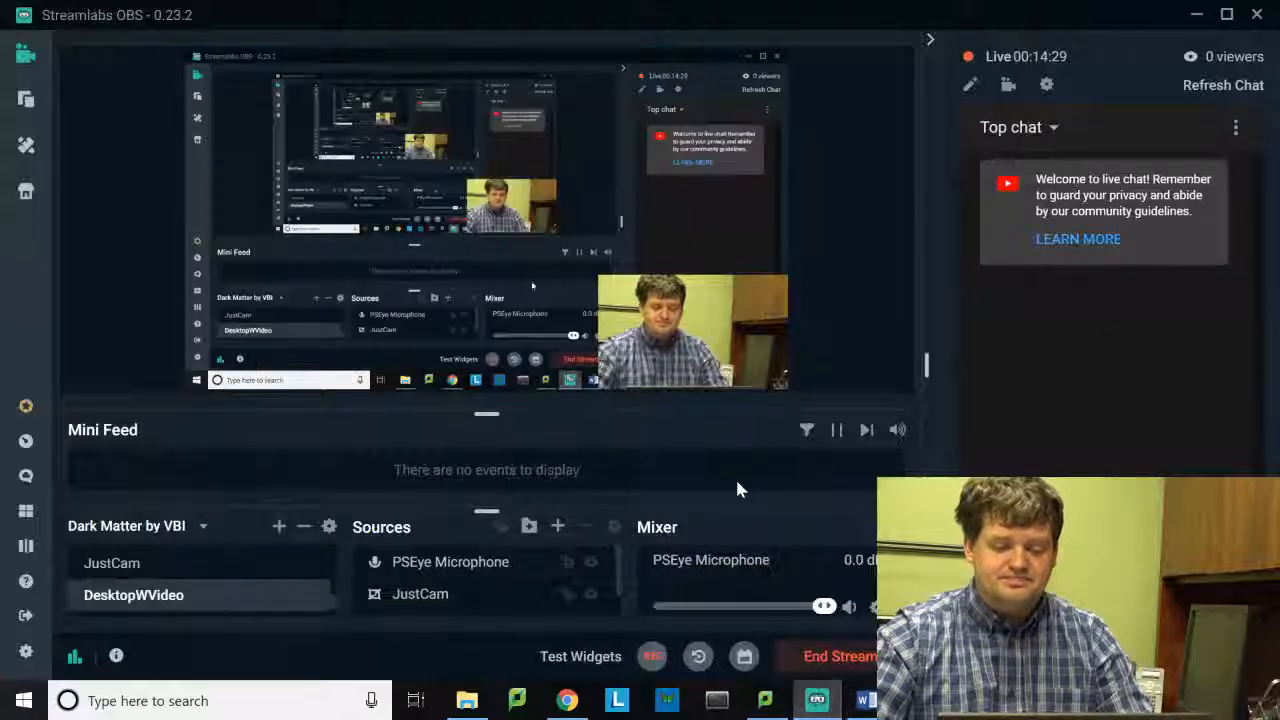